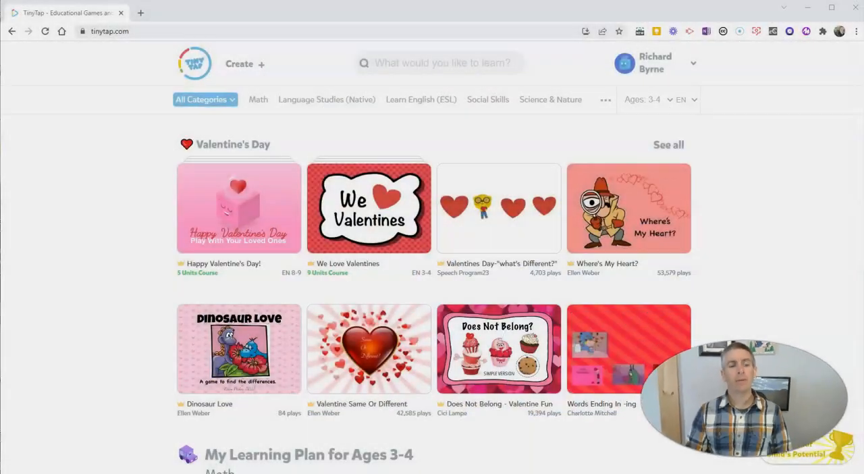
mouse_move(294, 336)
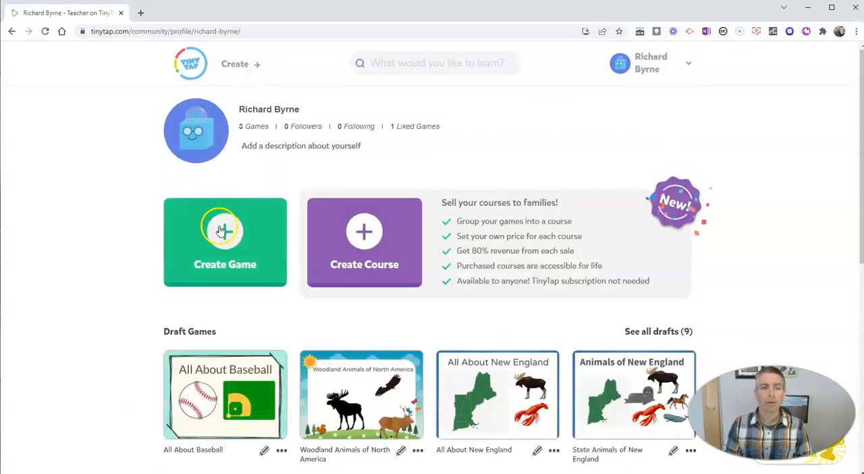
- Start a new game from the profile page, opening a blank first slide in the creator
click(224, 241)
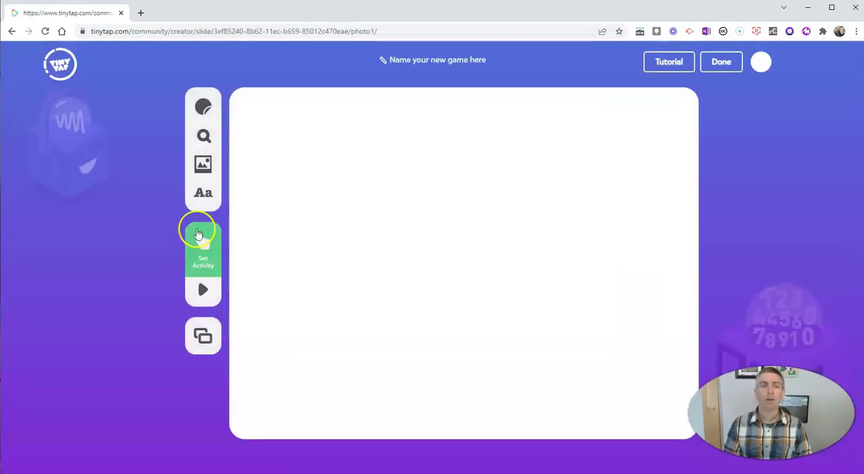
mouse_move(479, 259)
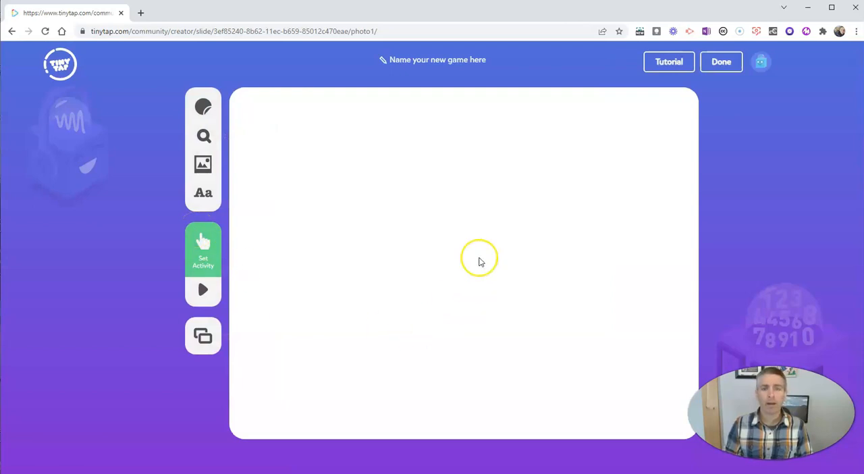
- Enter 'All About Airplanes' as the game's title
click(437, 60)
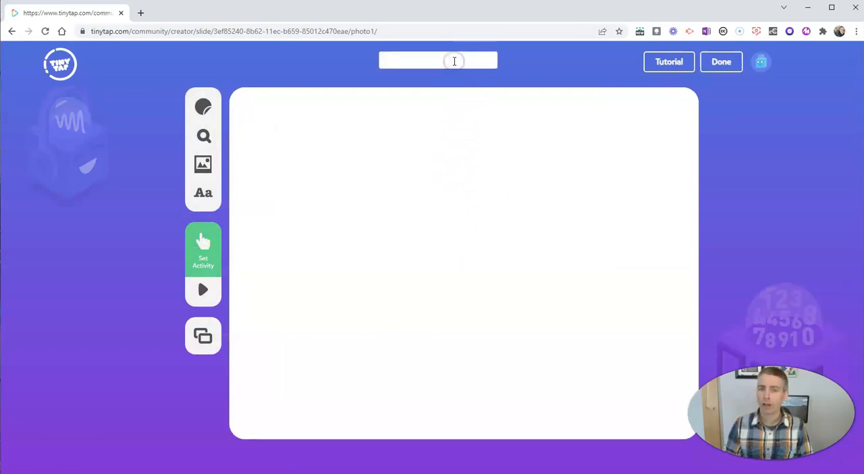
text(A)
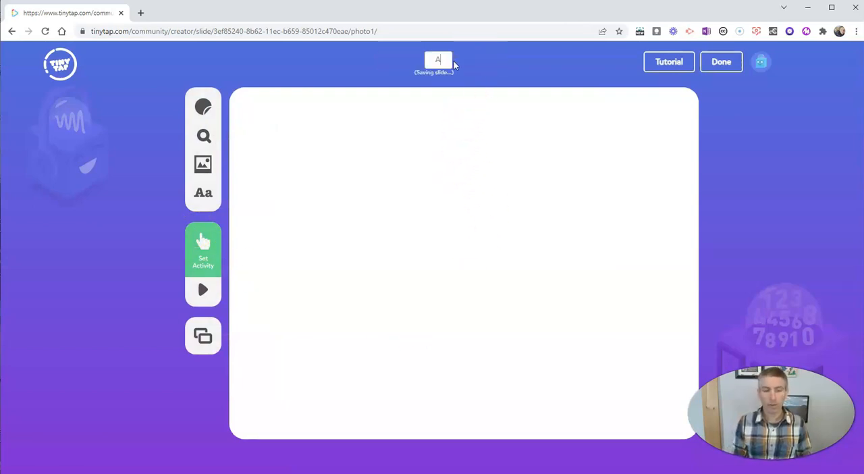
text(ll About T)
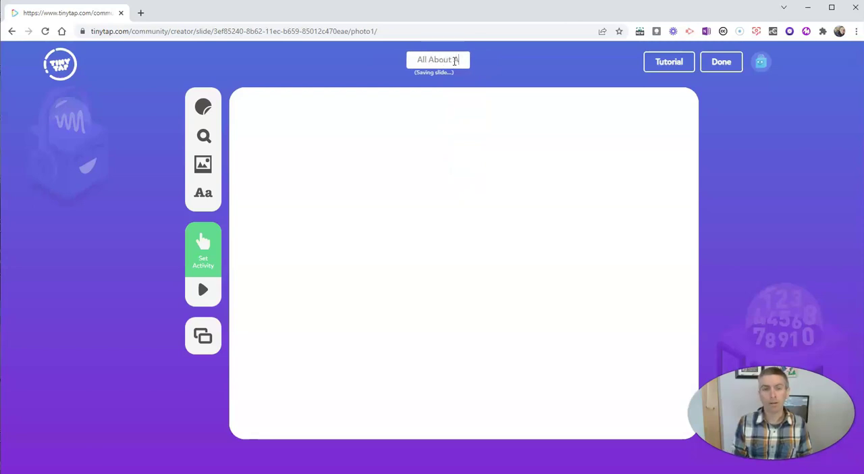
text(Airplanes)
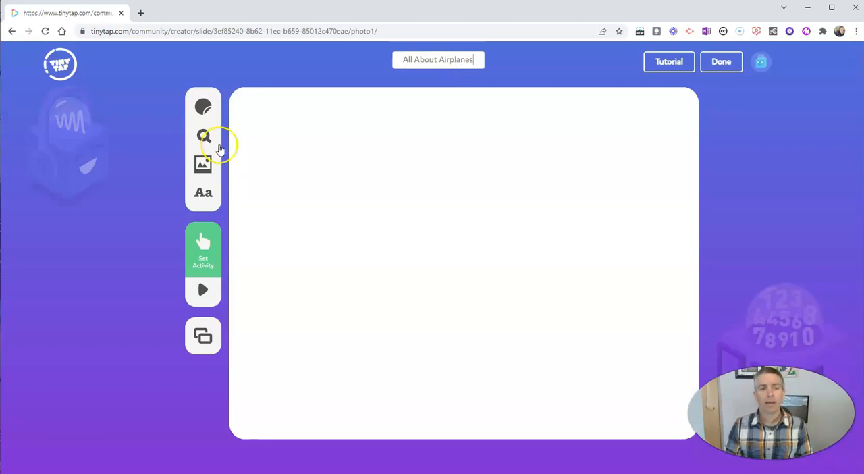
- Apply the orange sunburst background style from Creation Packs to the first slide
click(203, 137)
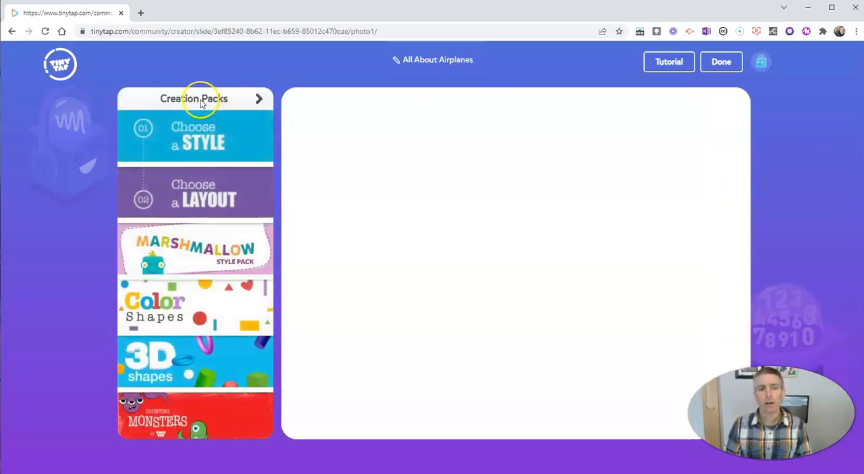
click(195, 135)
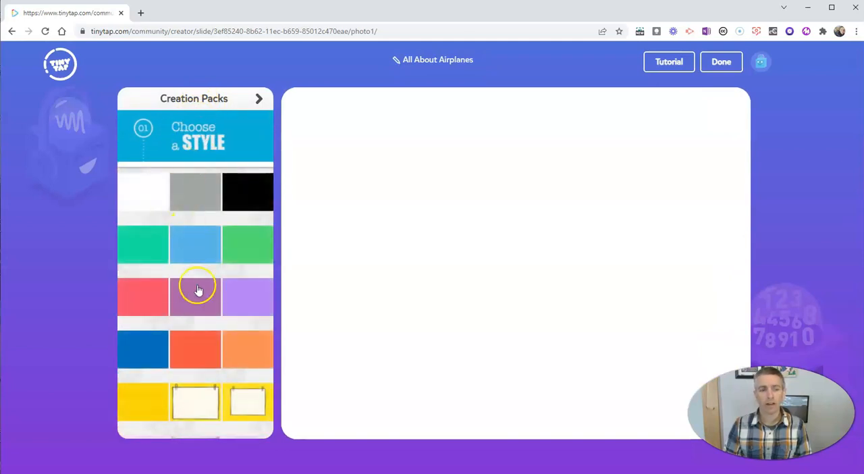
scroll(down, 3)
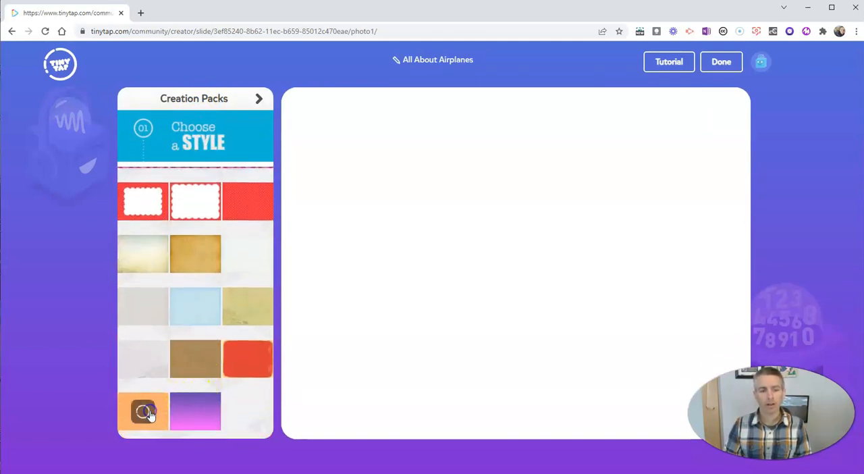
click(143, 410)
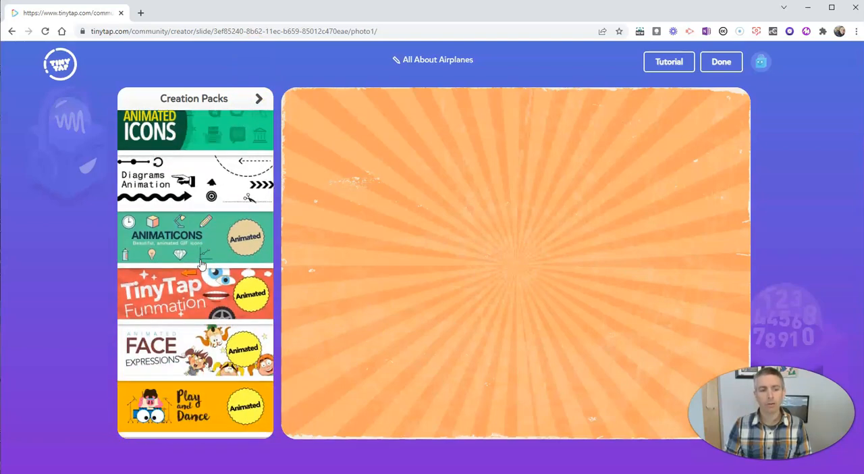
- Place the red airplane sticker from Travel Puzzles in the centre of the slide
scroll(down, 3)
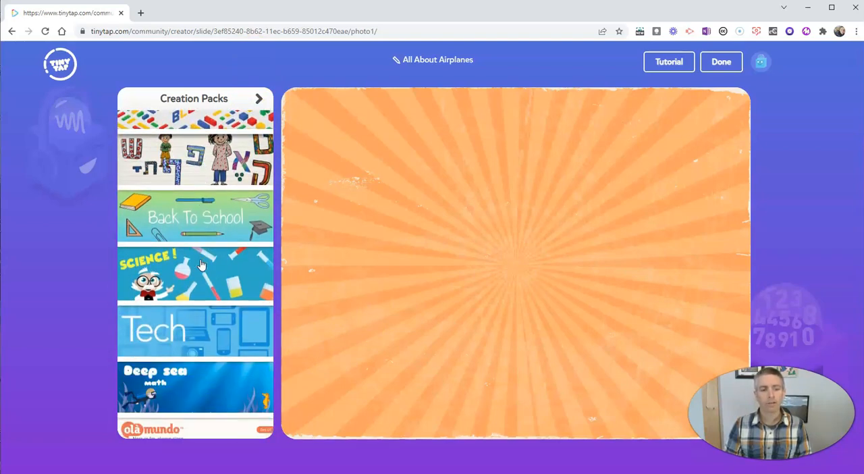
scroll(down, 3)
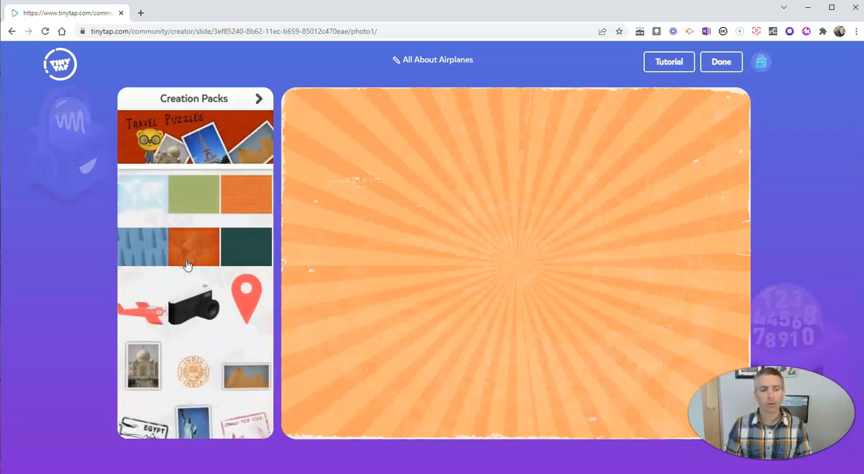
click(142, 308)
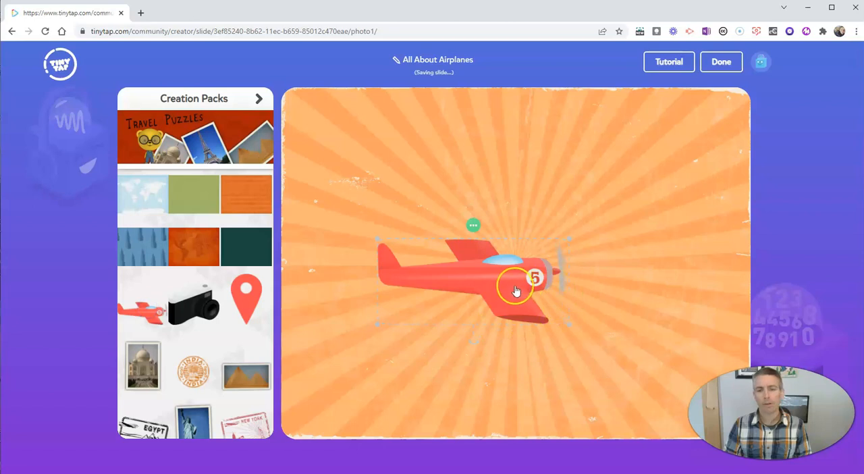
drag(516, 290, 552, 262)
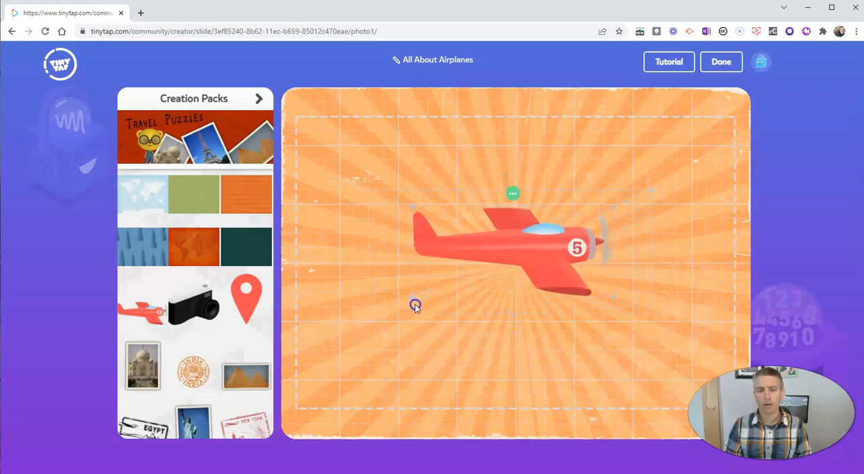
click(259, 99)
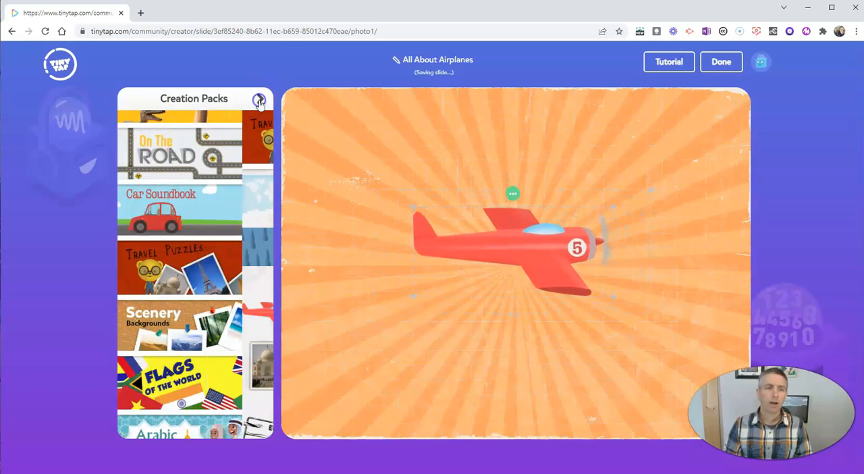
click(259, 102)
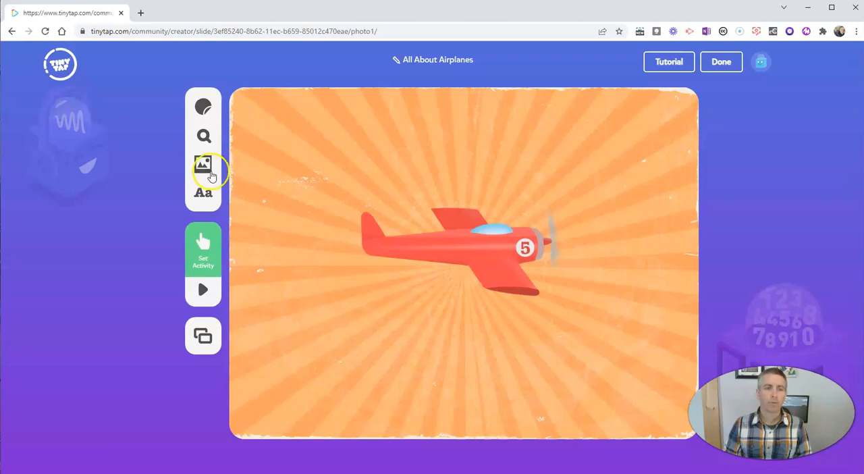
- Upload the black-and-white jet photo and position it at the lower right of the slide
click(203, 165)
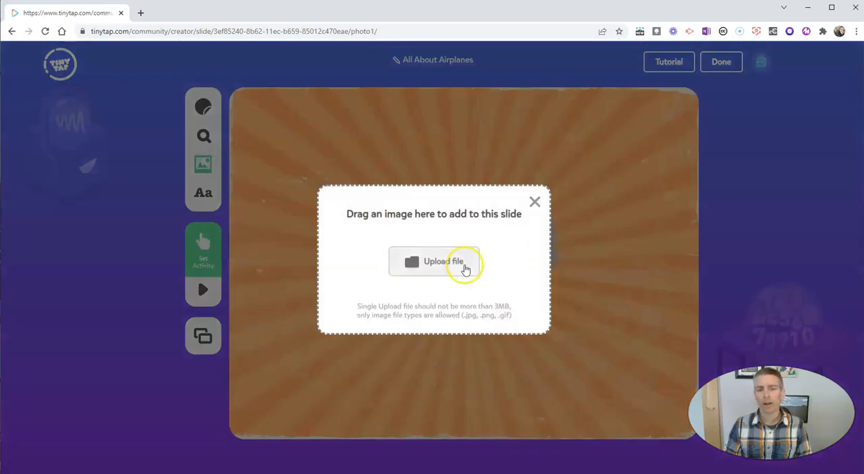
click(442, 262)
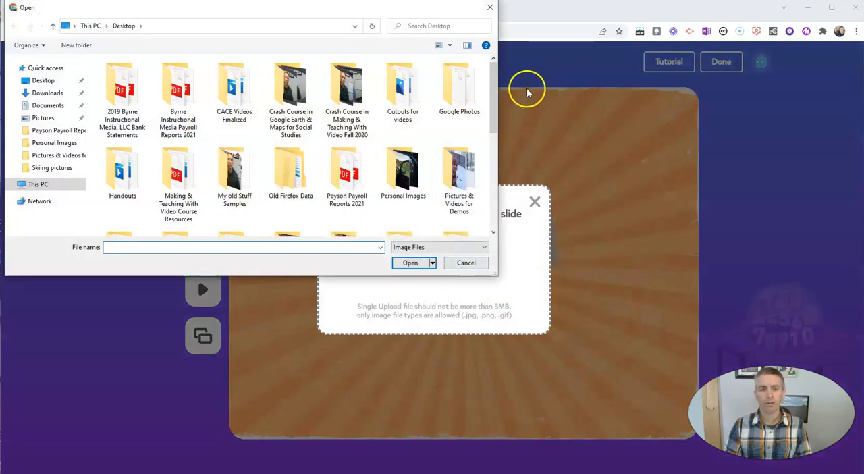
scroll(down, 3)
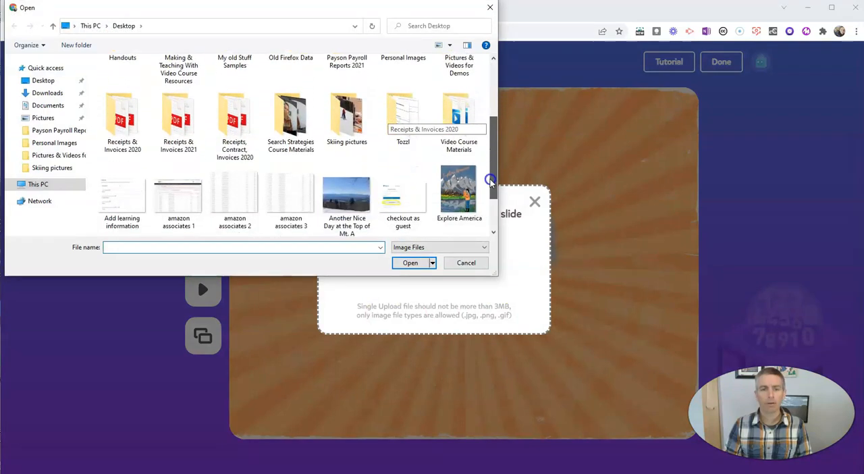
scroll(down, 3)
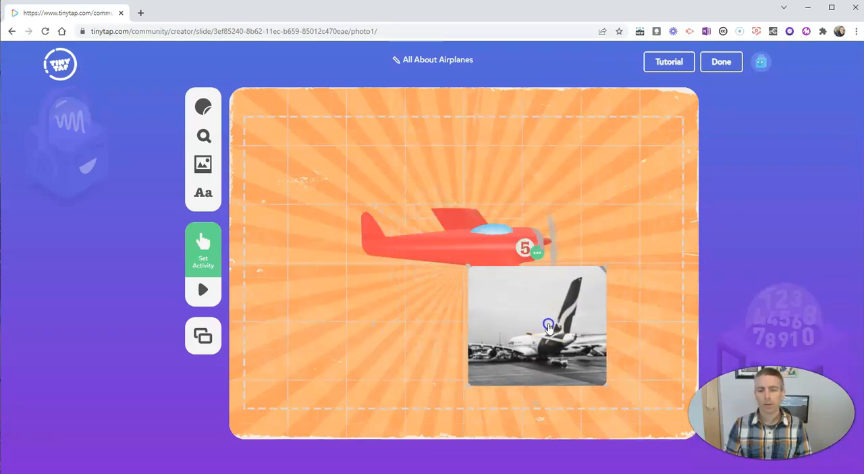
drag(537, 326, 601, 335)
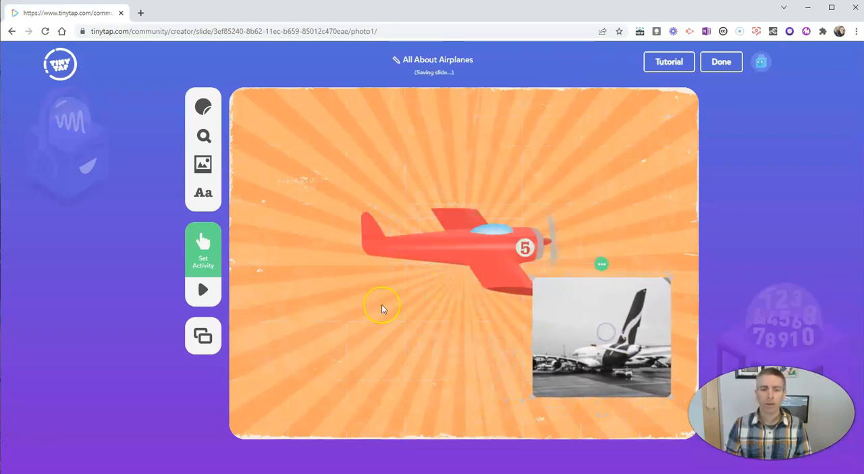
- Upload the Southern Cross Airplane photo onto the lower left of the slide
click(202, 164)
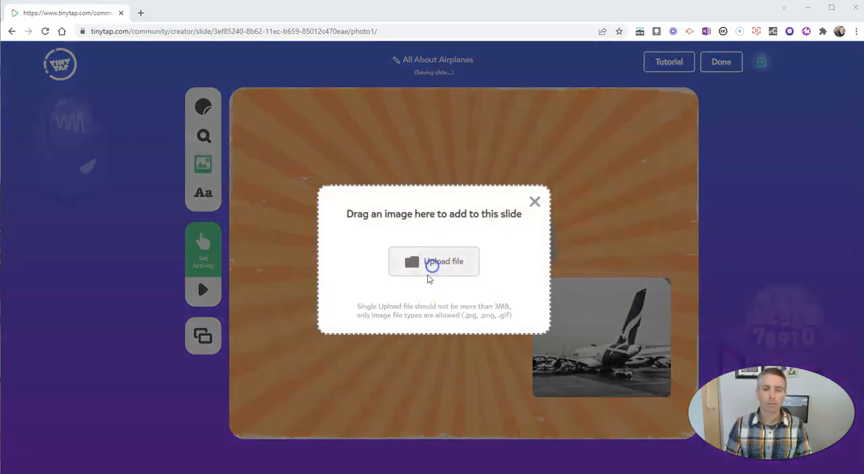
click(433, 262)
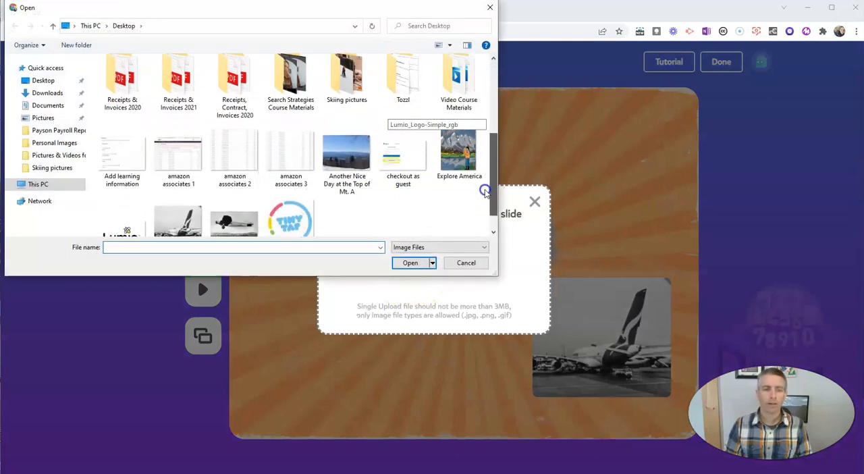
click(235, 196)
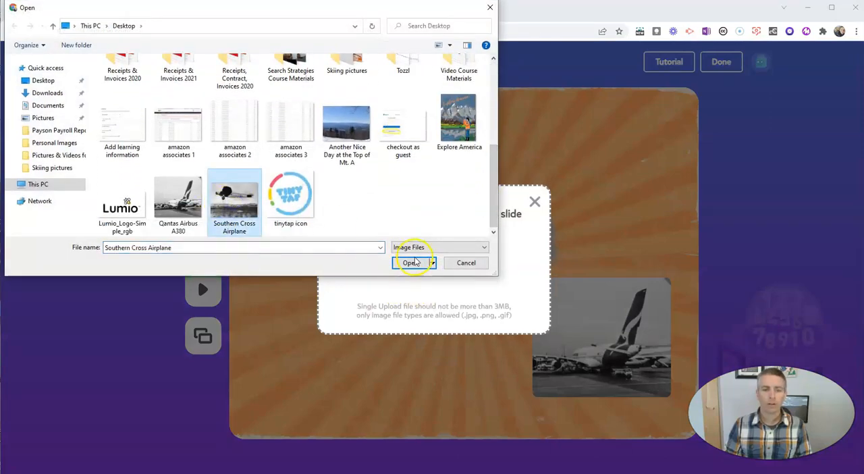
click(410, 262)
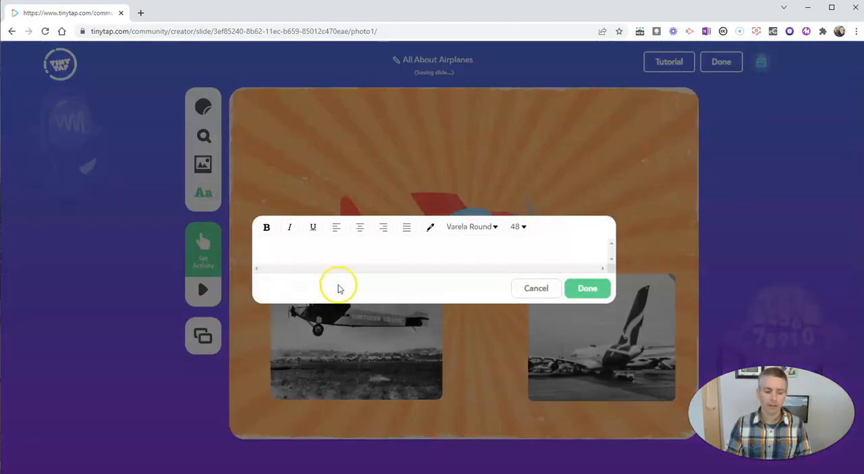
- Add the text 'All About Airplanes' as the large title across the top of the slide
text(All)
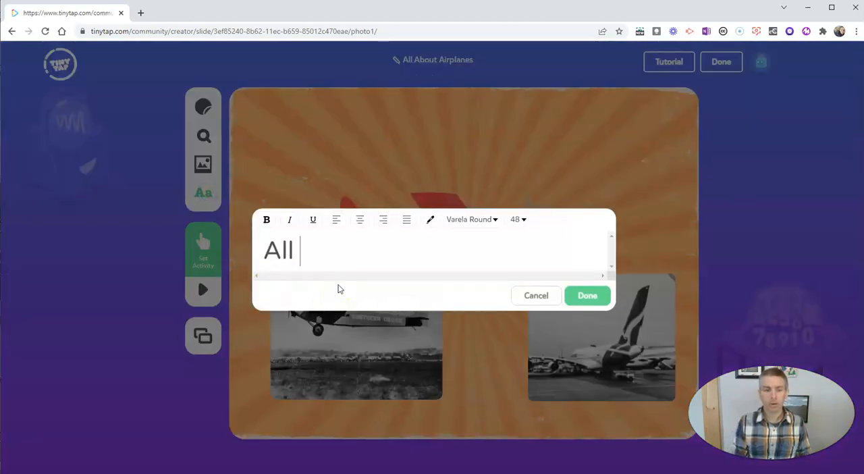
text(About A)
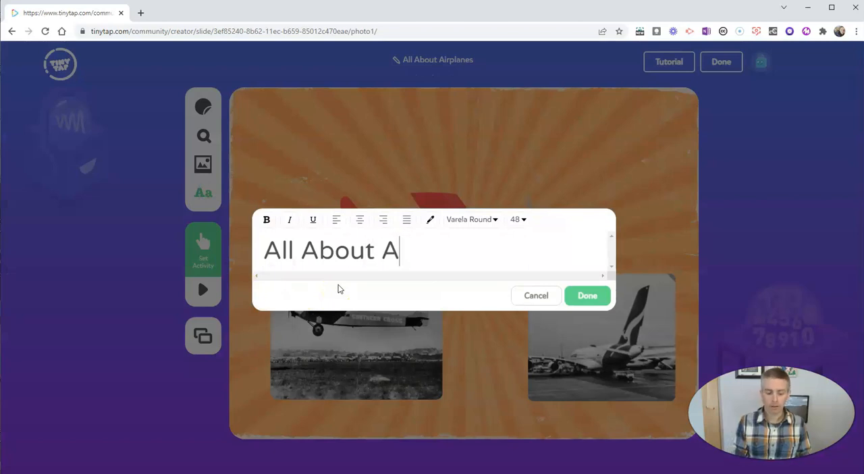
text(irplanes)
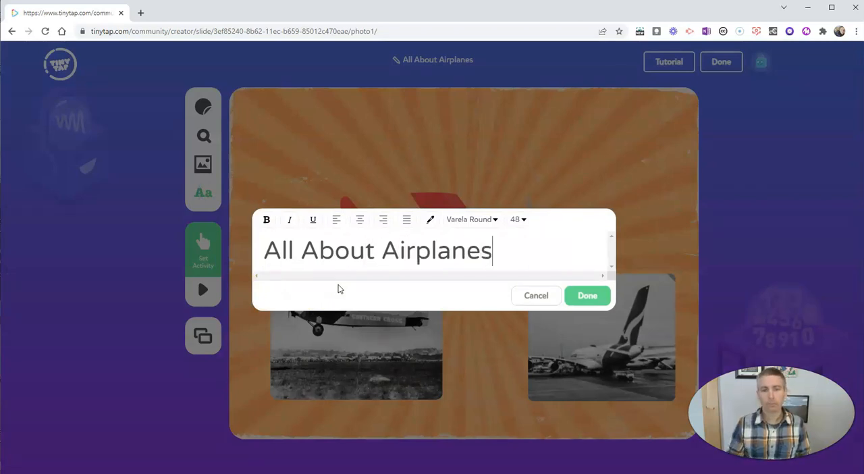
click(586, 296)
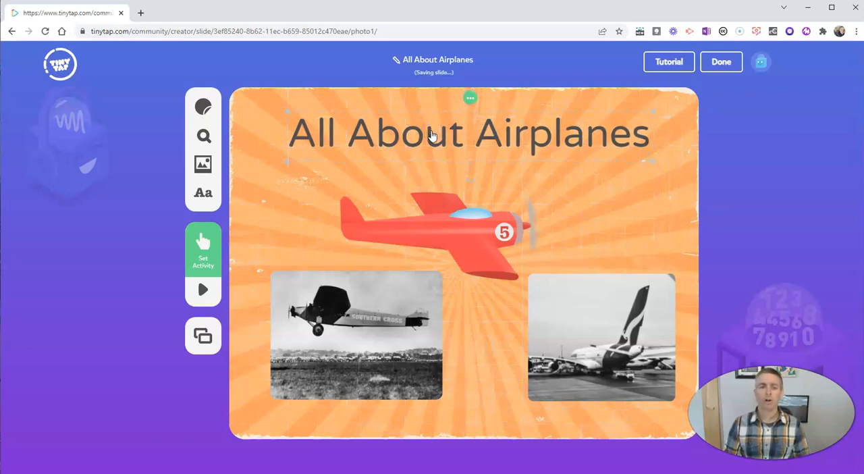
mouse_move(378, 184)
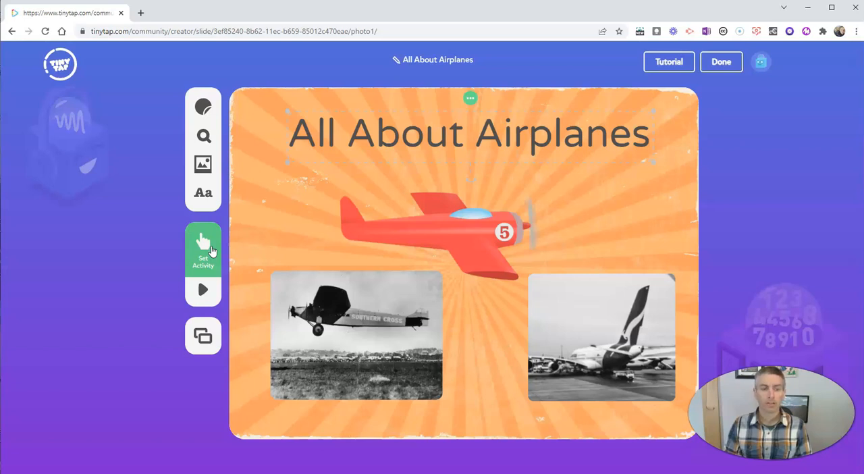
- Add a Say Something activity, record the narration and enable Tap to continue
click(202, 248)
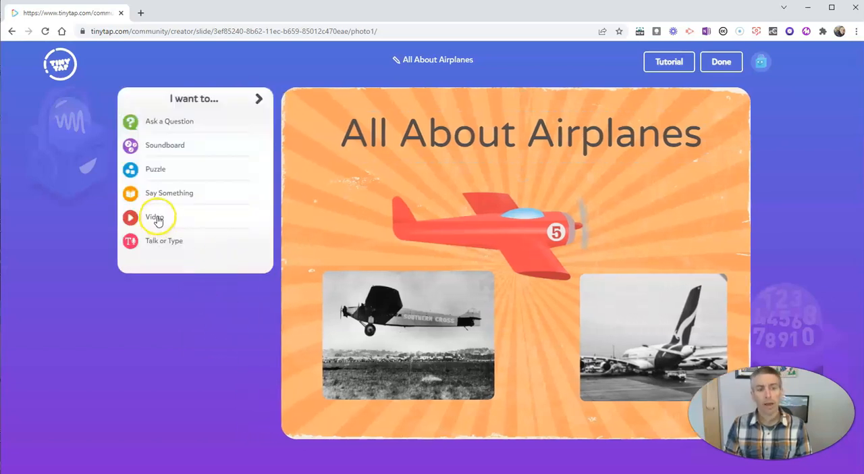
mouse_move(177, 198)
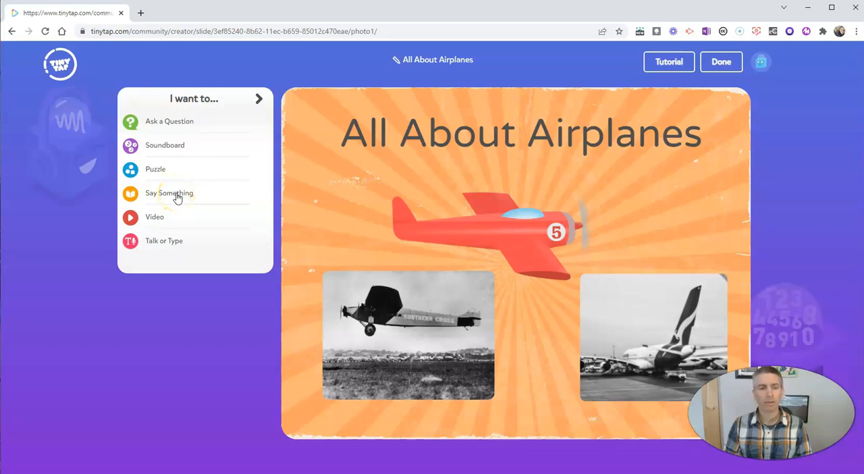
click(169, 193)
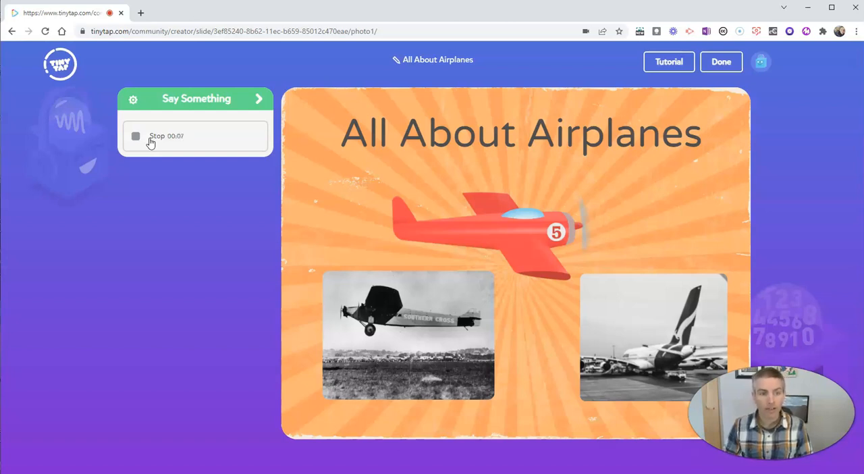
click(135, 136)
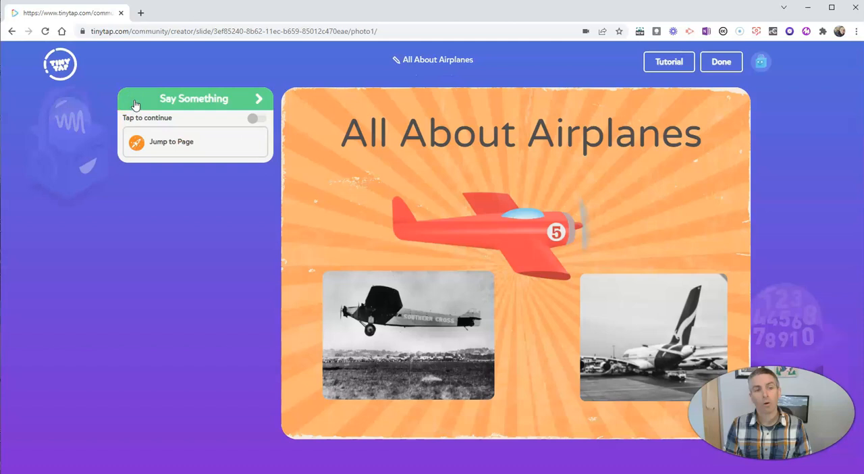
click(256, 119)
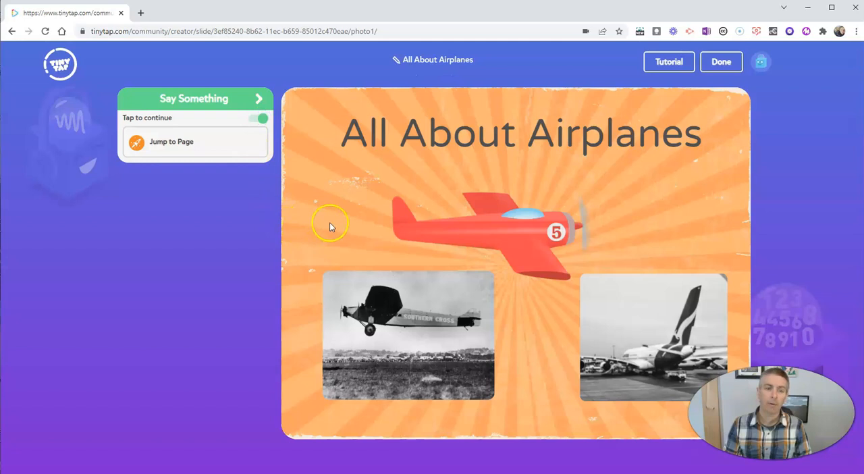
mouse_move(284, 193)
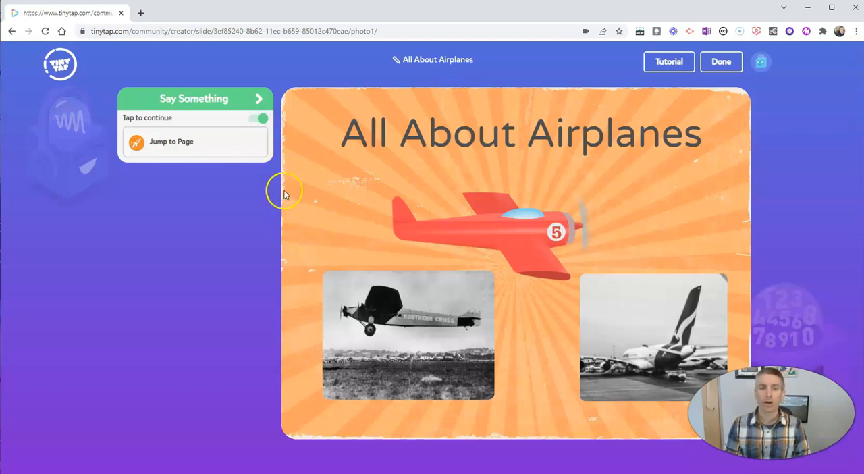
click(259, 98)
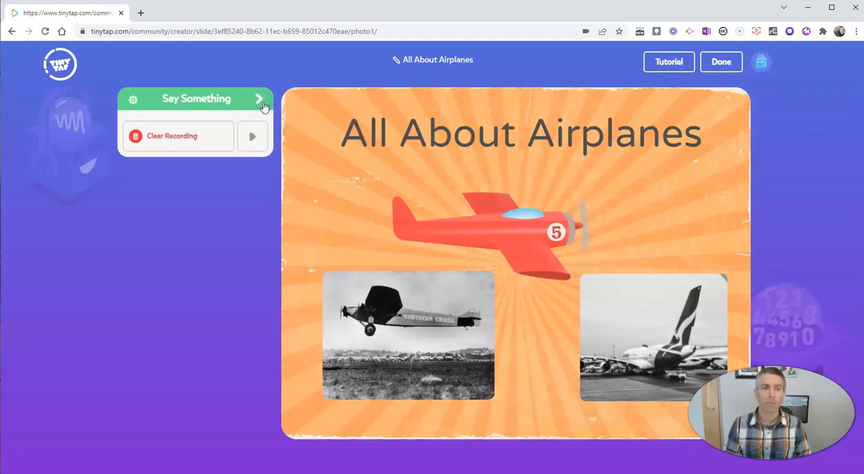
- Duplicate the title slide and remove the extra images so Slide #2 keeps only the Southern Cross photo
click(259, 99)
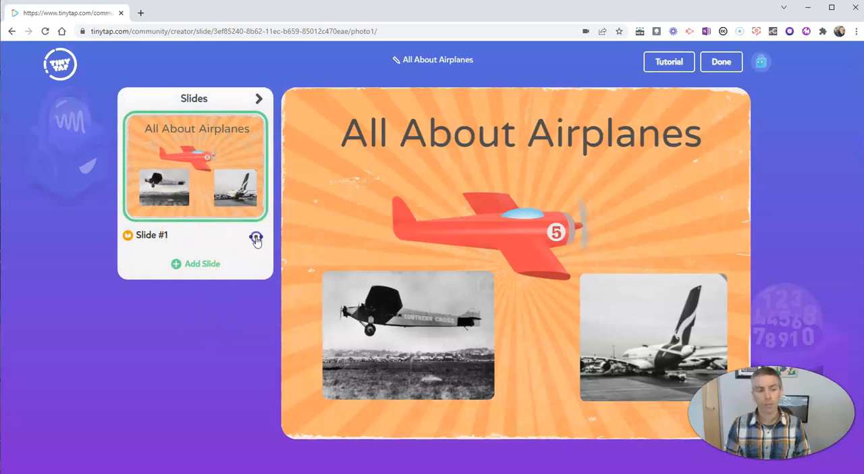
click(256, 237)
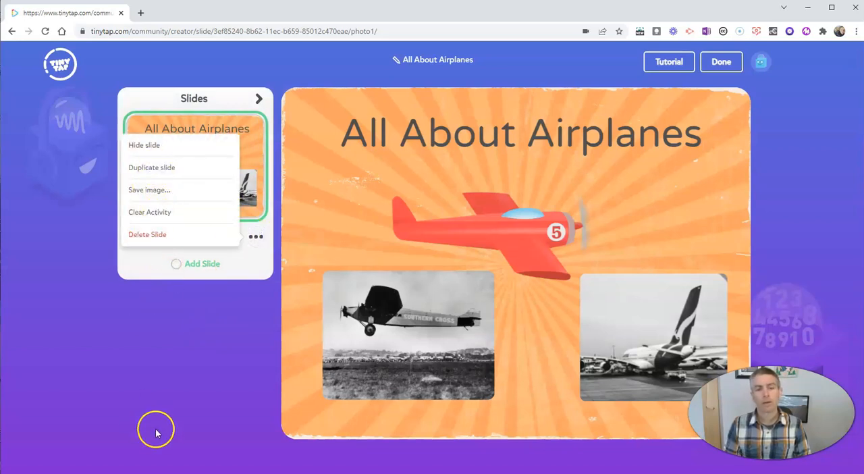
click(151, 168)
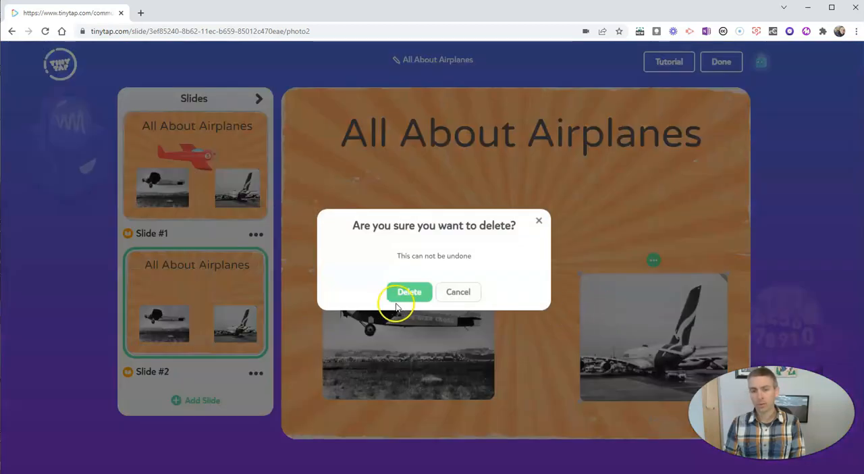
click(409, 292)
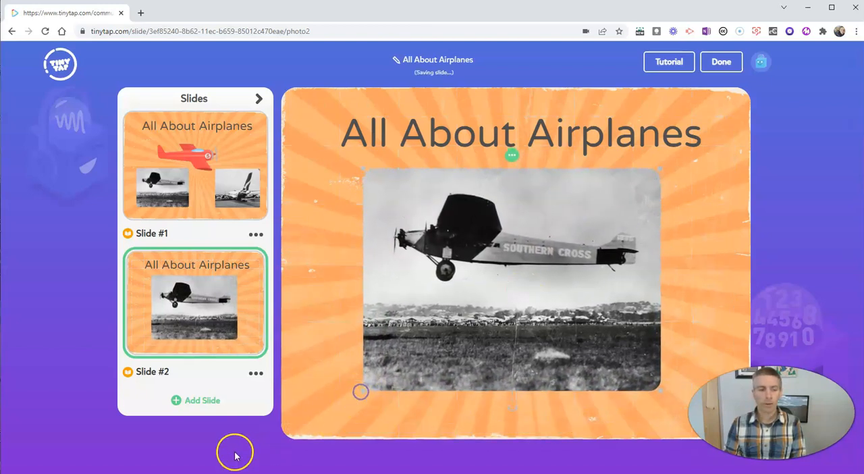
click(257, 373)
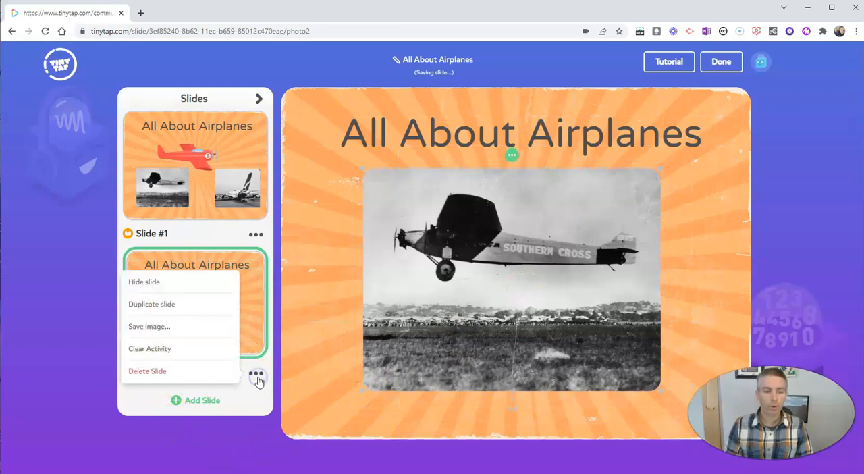
mouse_move(162, 351)
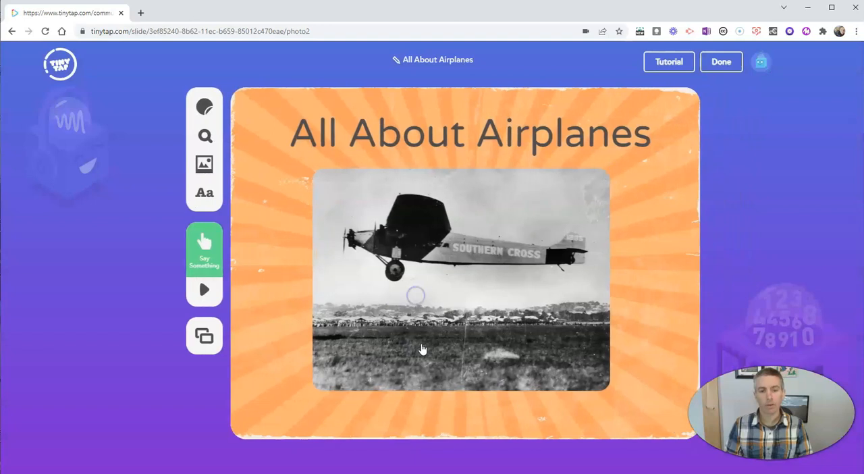
- Clear the copied Say Something recording, record a new narration and enable Tap to continue
click(204, 248)
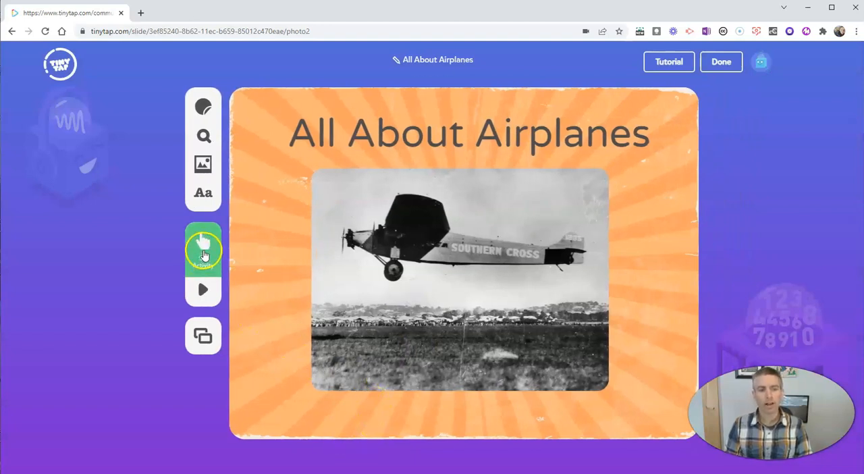
click(202, 248)
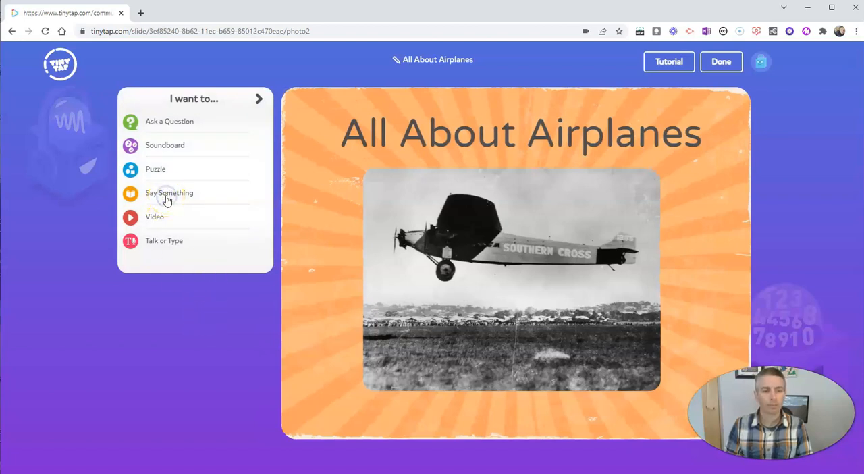
click(168, 193)
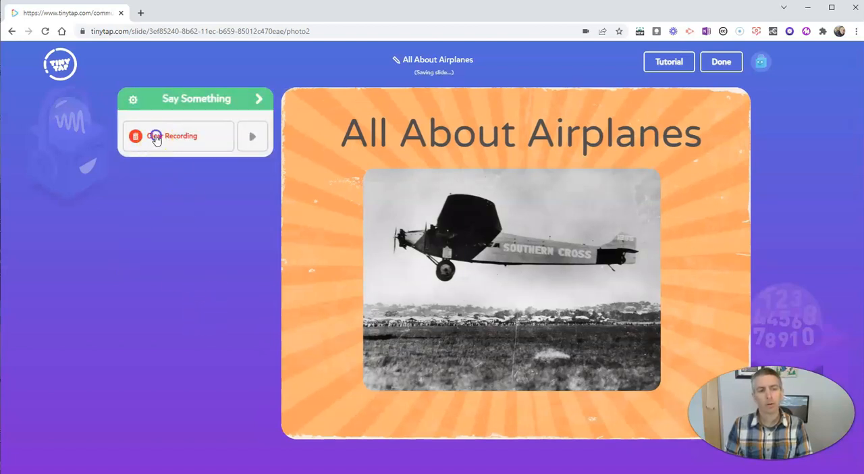
click(135, 137)
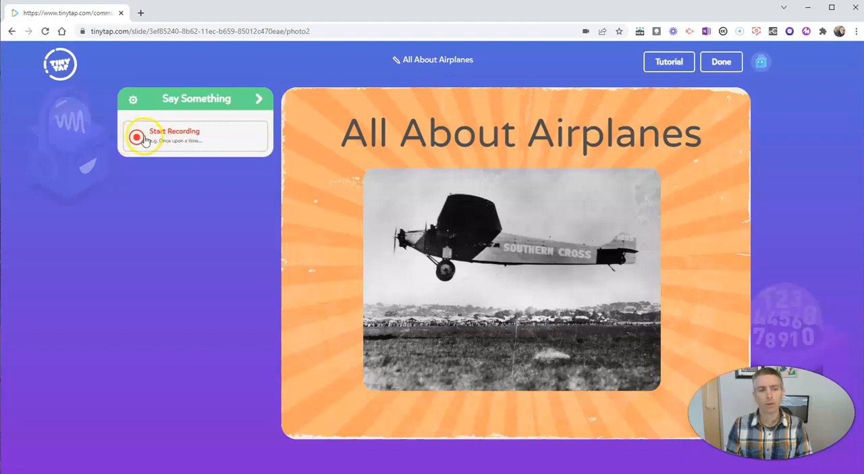
click(138, 137)
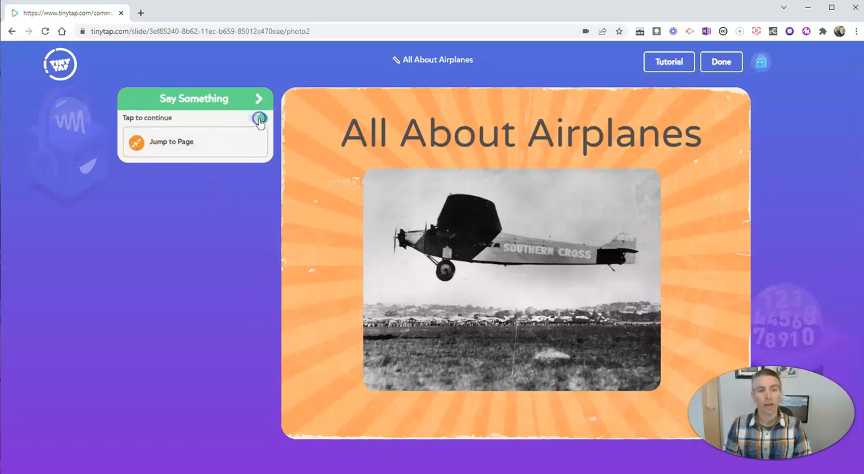
click(259, 119)
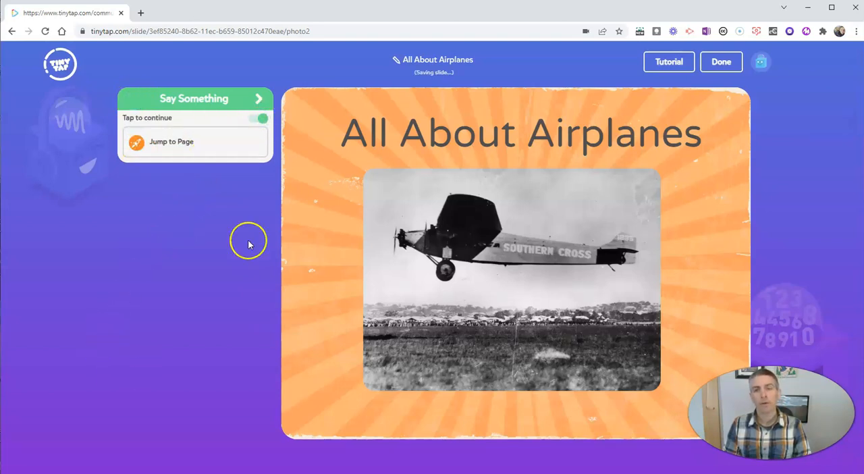
click(260, 119)
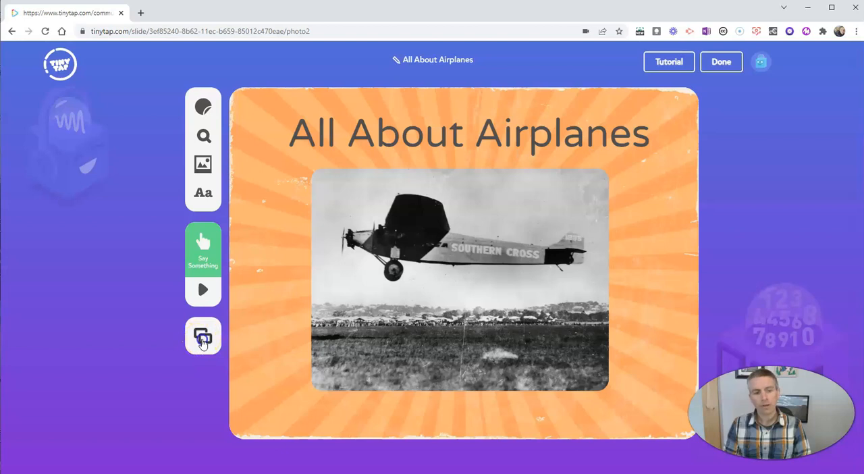
- Duplicate Slide #1 from the Slides list to create a third slide
click(203, 336)
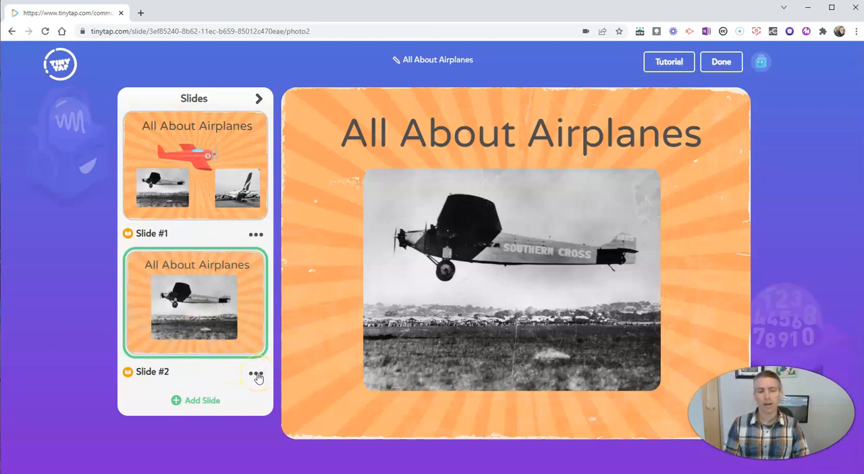
mouse_move(257, 235)
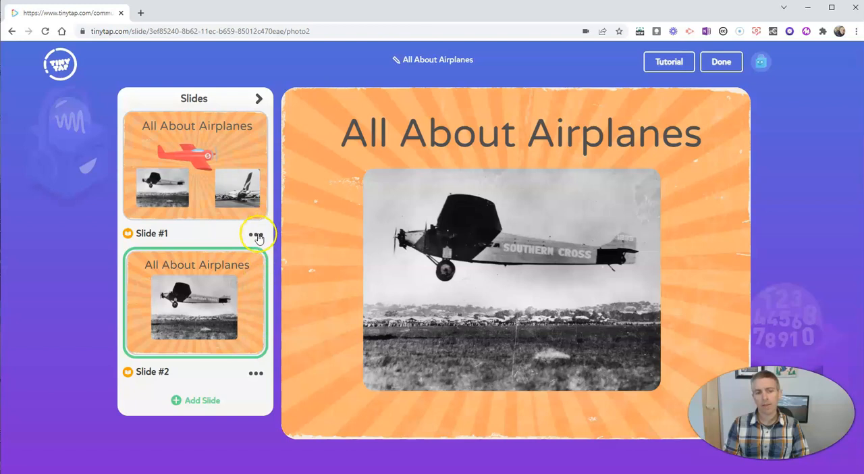
click(256, 235)
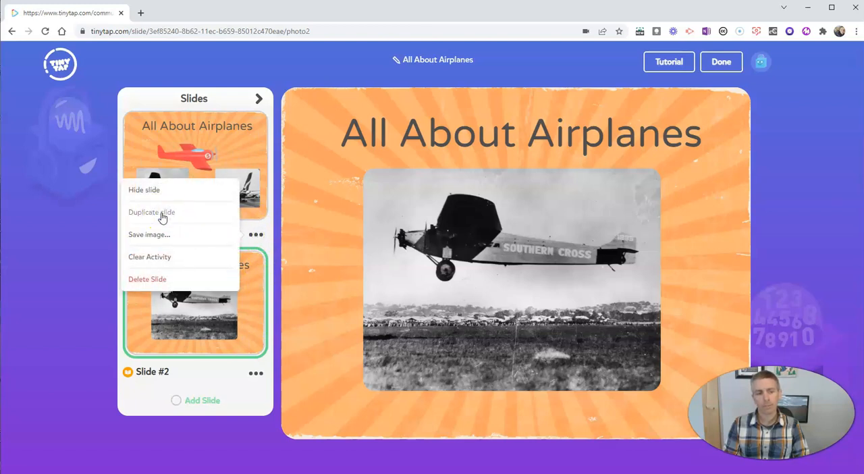
click(151, 212)
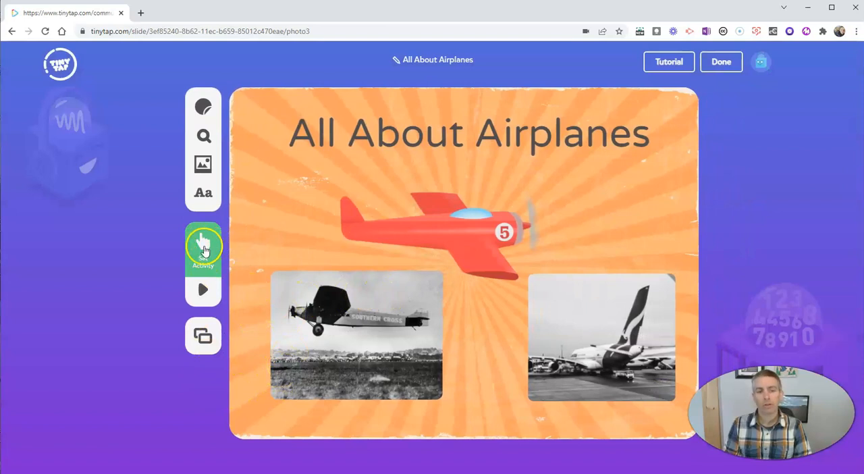
- Add an Ask a Question activity, record the question, and trace the Southern Cross photo as the answer
click(202, 247)
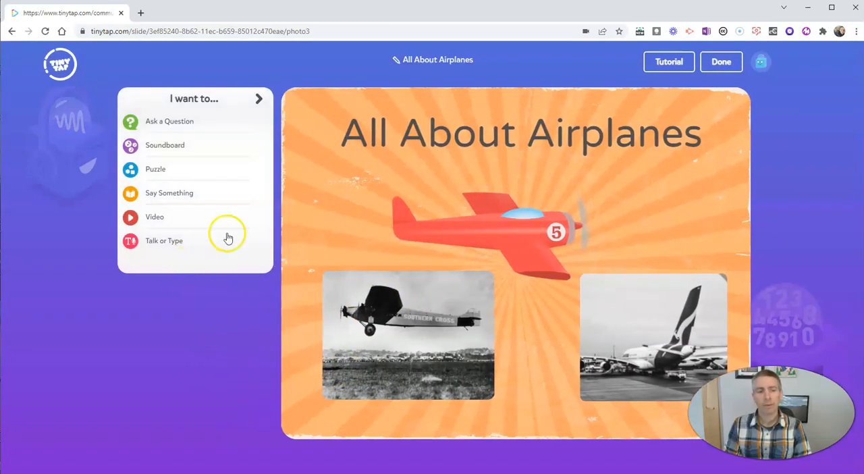
mouse_move(184, 128)
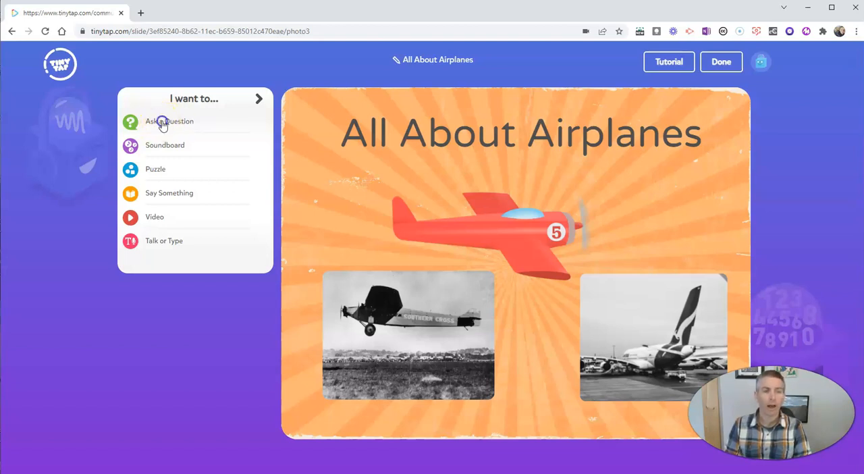
click(169, 122)
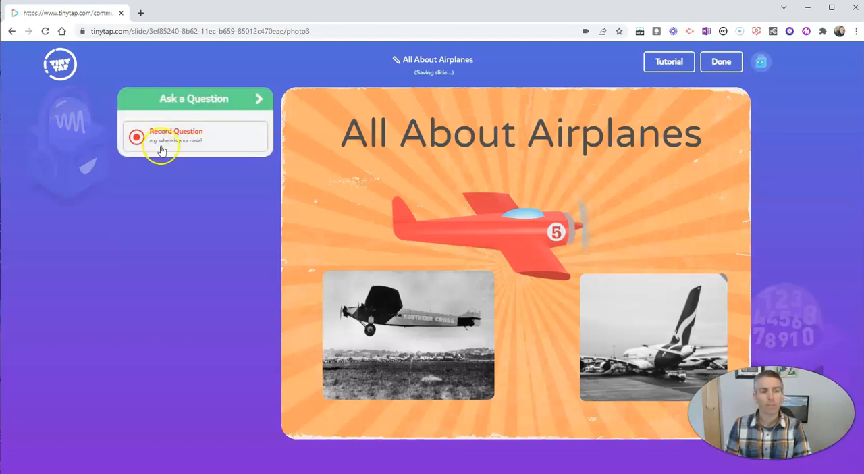
click(135, 136)
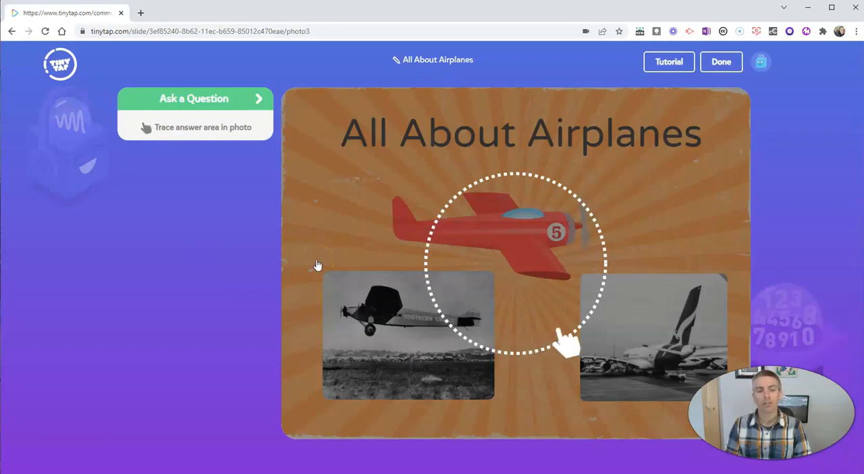
drag(316, 260, 404, 431)
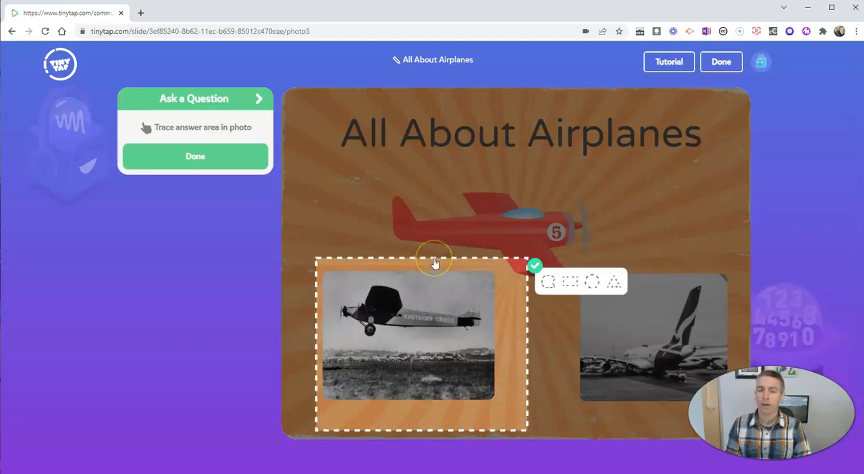
click(194, 156)
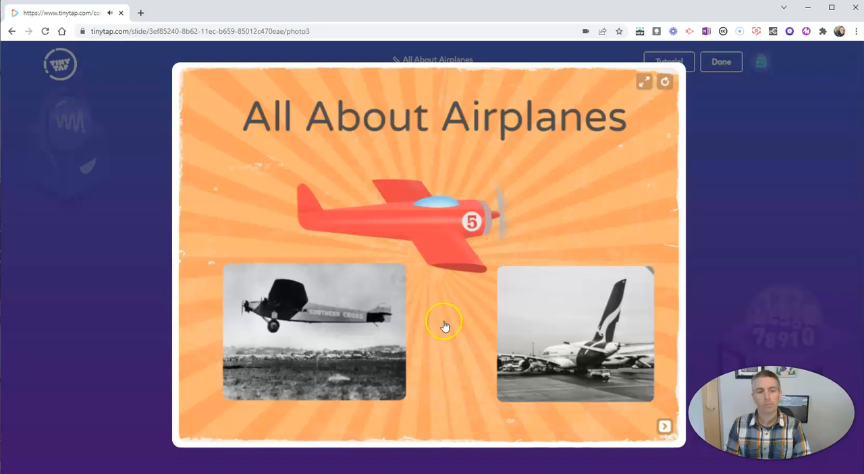
- Answer the previewed question by tapping the Southern Cross photo
click(313, 331)
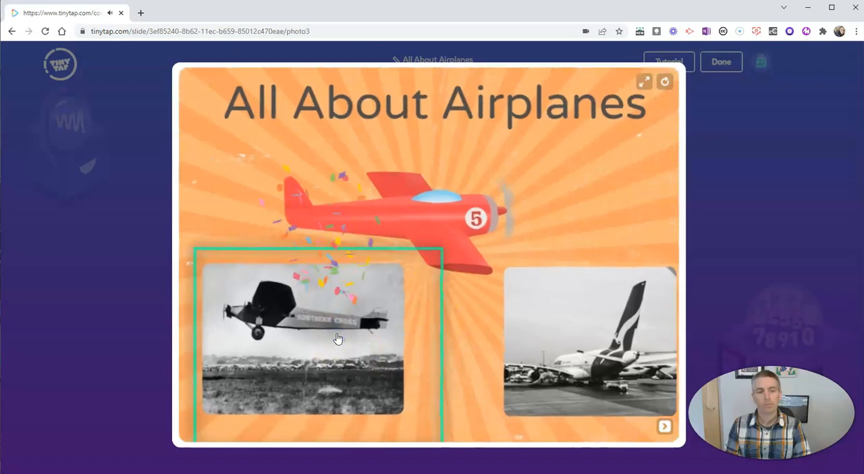